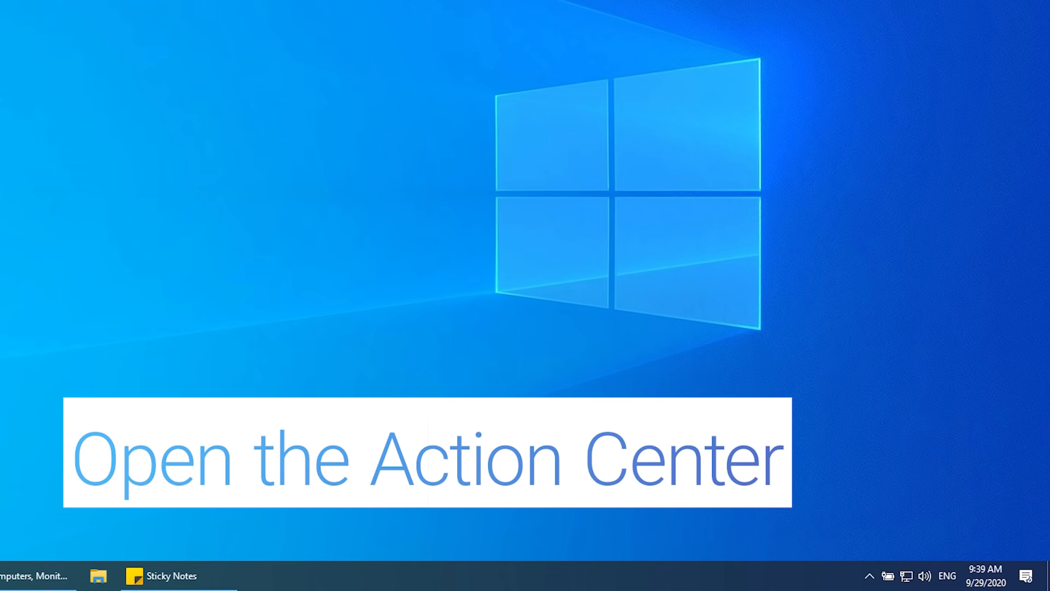
# - Switch Bluetooth on from the Action Center tile, then right-click the tray Bluetooth icon
pyautogui.click(1029, 575)
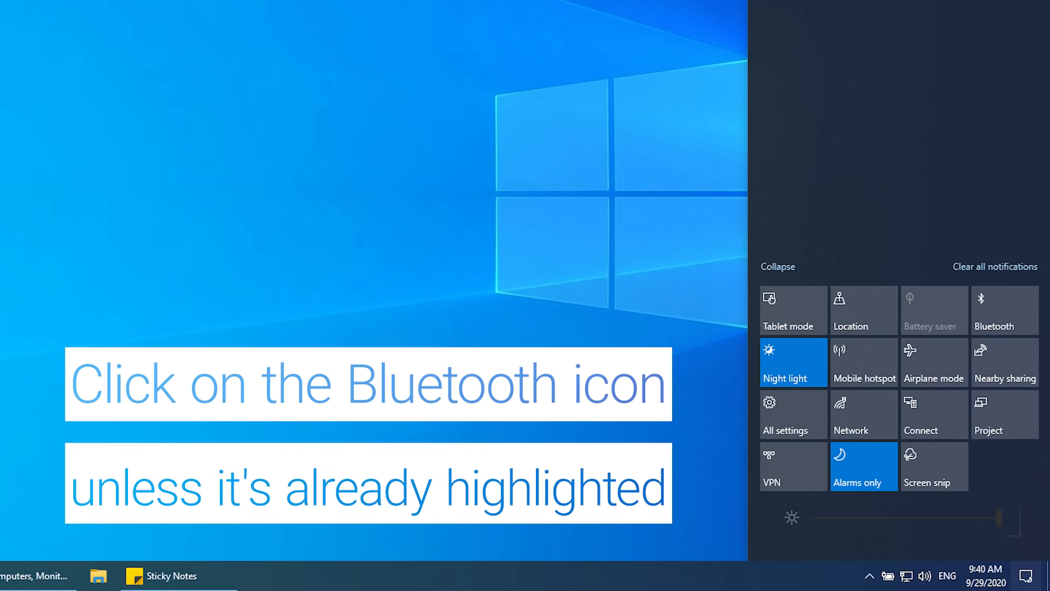
pyautogui.click(1003, 310)
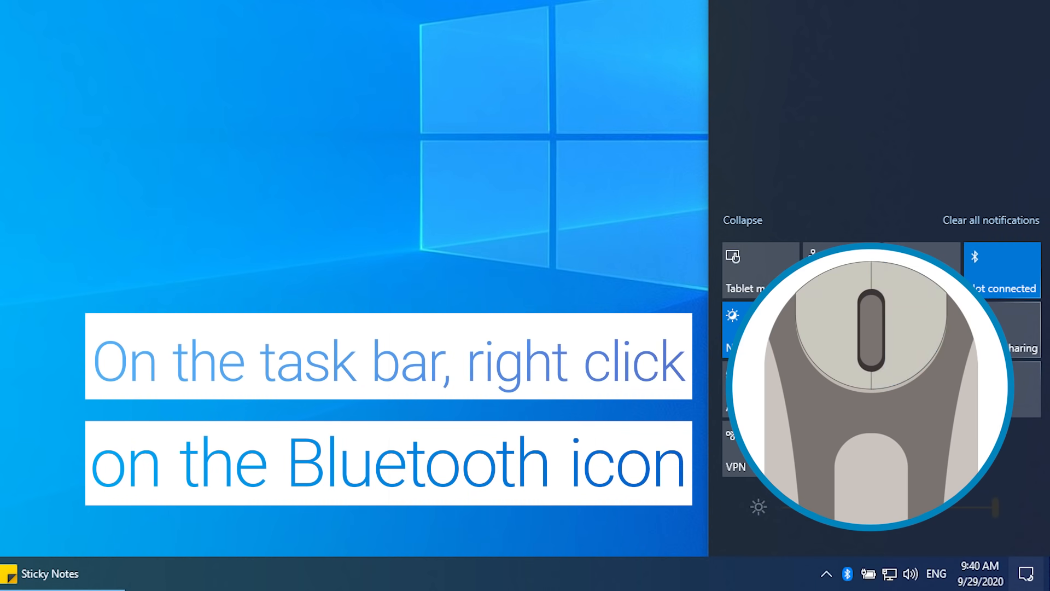
pyautogui.rightClick(848, 573)
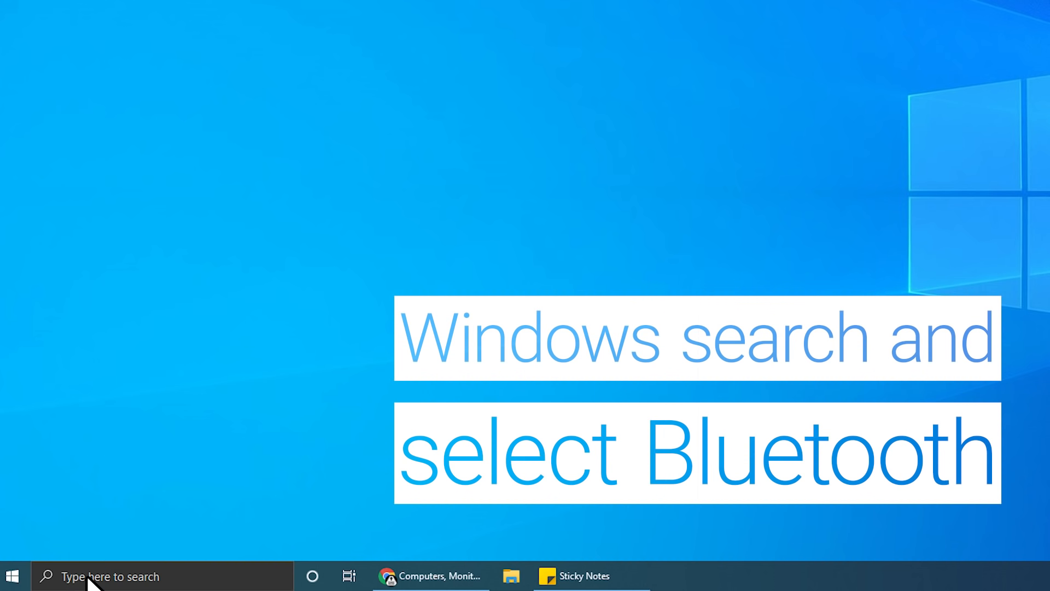
# - Search Bluetooth settings, tick 'Allow Bluetooth devices to find this PC', then Apply and OK
pyautogui.write('bluetooth')
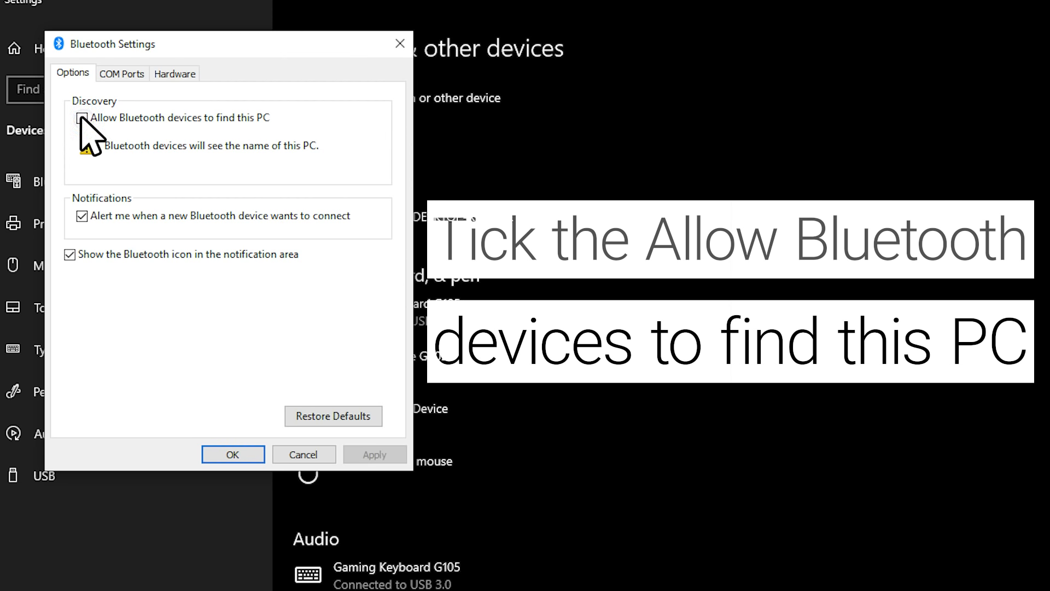
pyautogui.click(80, 117)
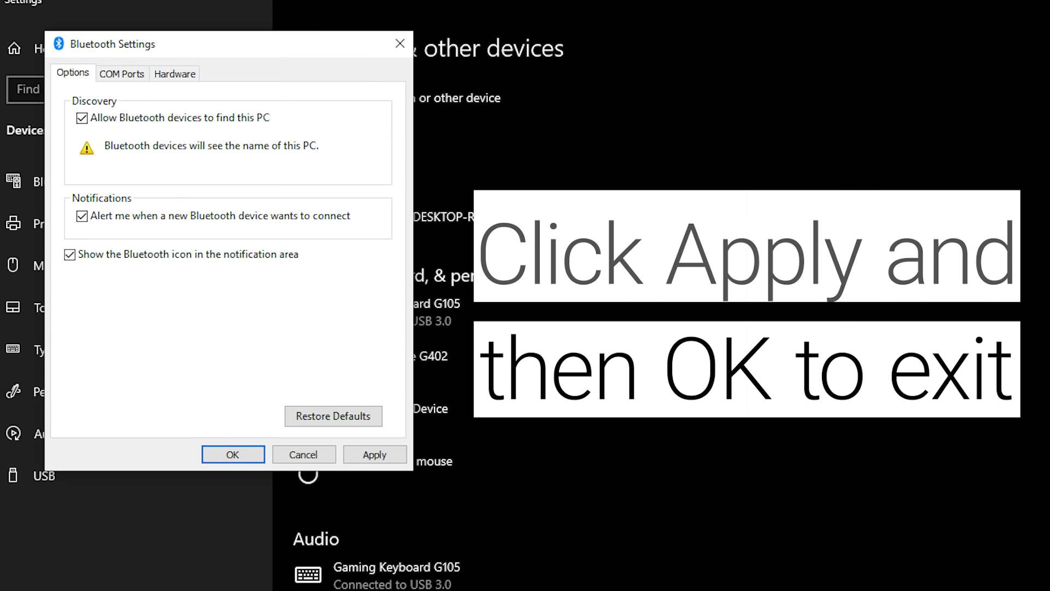
pyautogui.click(374, 454)
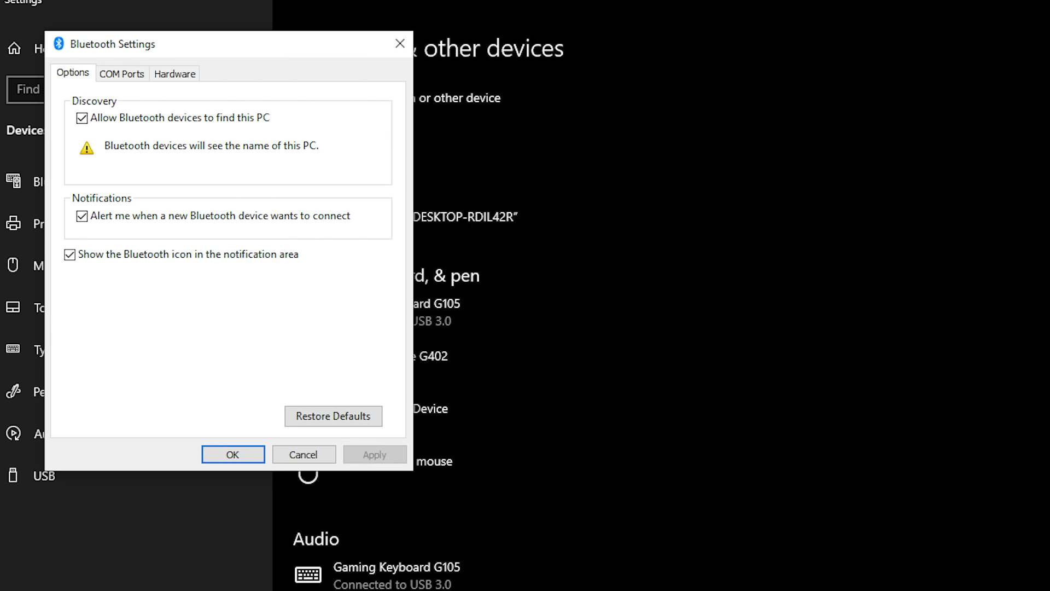
pyautogui.click(232, 454)
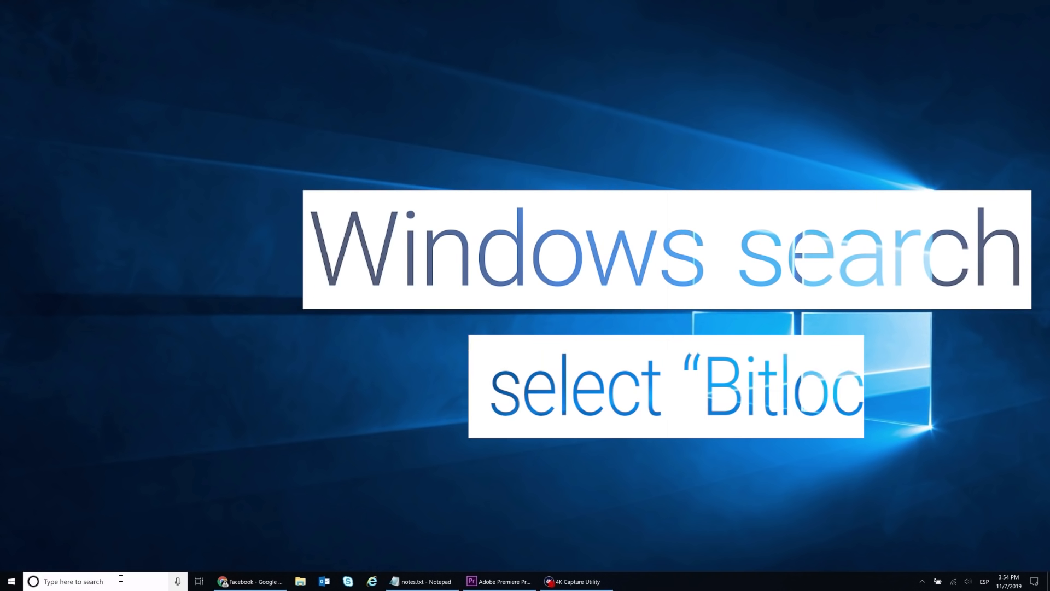
# - Search for BitLocker and suspend protection on the OS (C:) drive, confirming Yes
pyautogui.write('bitlocker')
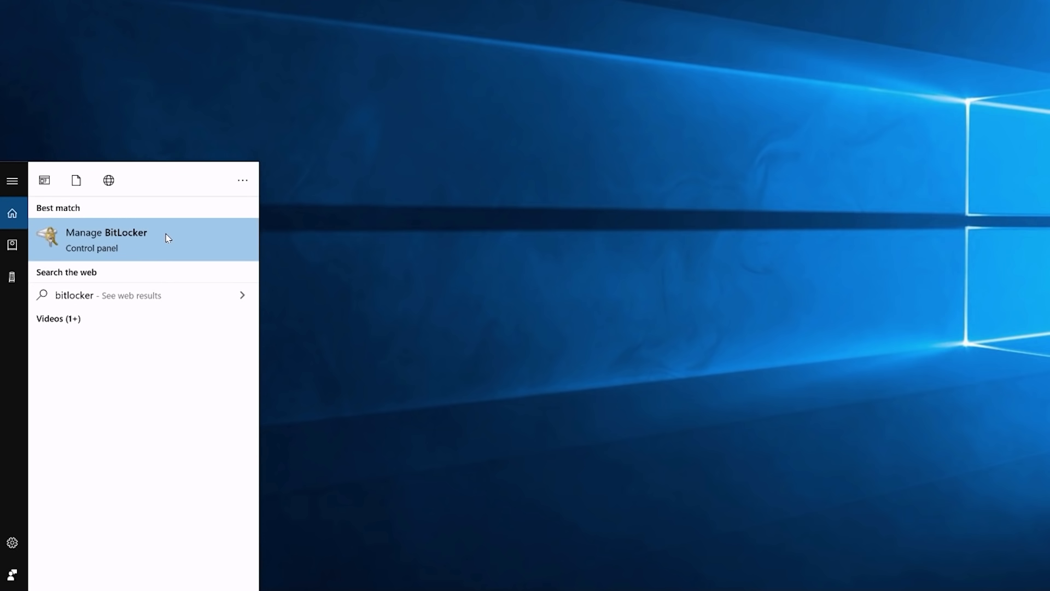
pyautogui.click(106, 239)
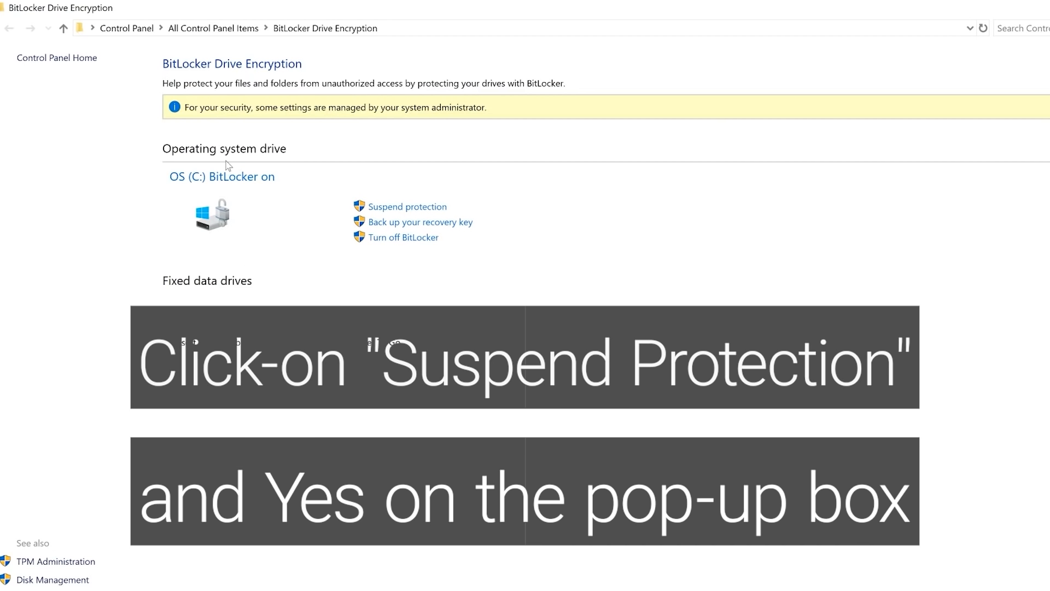
pyautogui.click(406, 206)
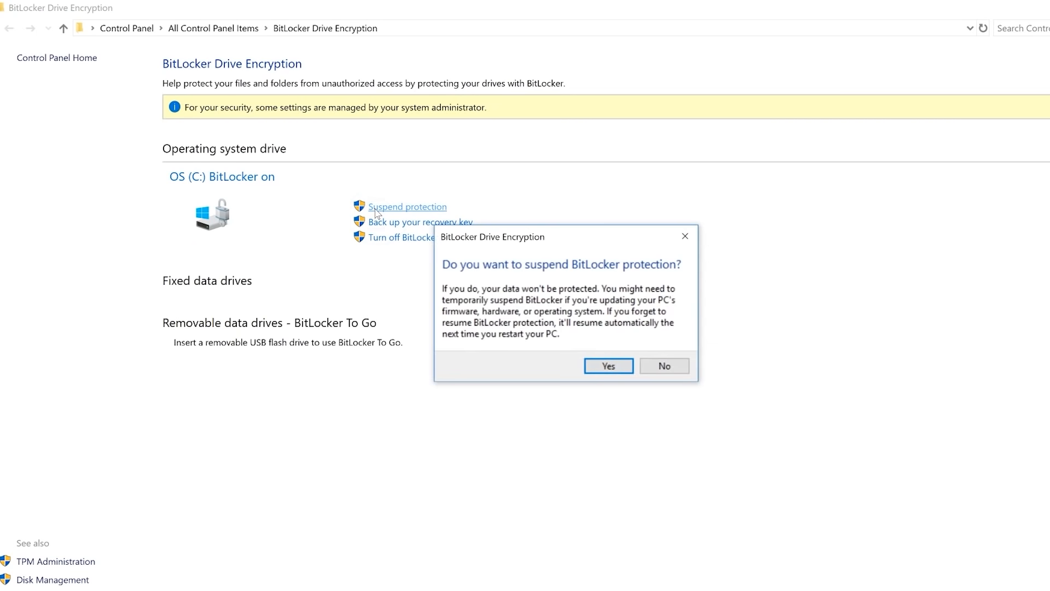
pyautogui.moveTo(570, 367)
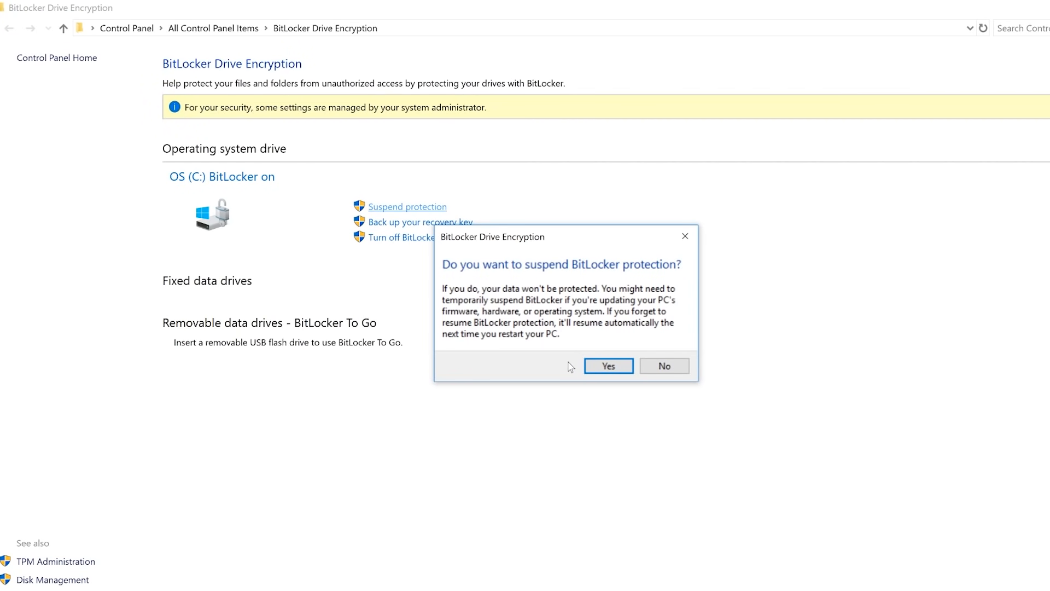
pyautogui.click(663, 366)
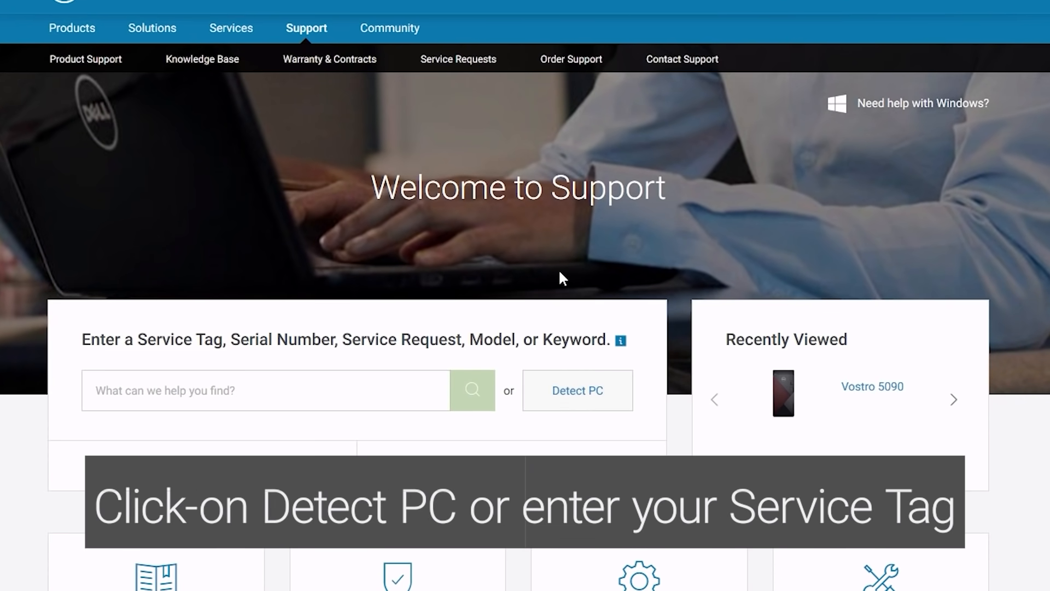
# - Identify the PC with Service Tag 123456 and open Vostro 5090 Drivers & Downloads
pyautogui.click(575, 390)
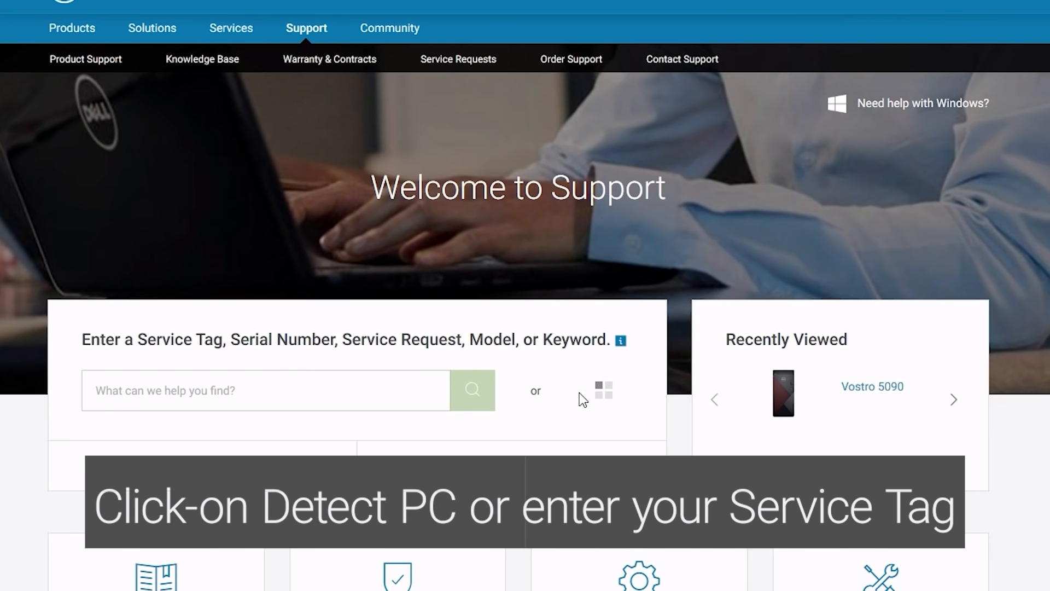
pyautogui.write('123456')
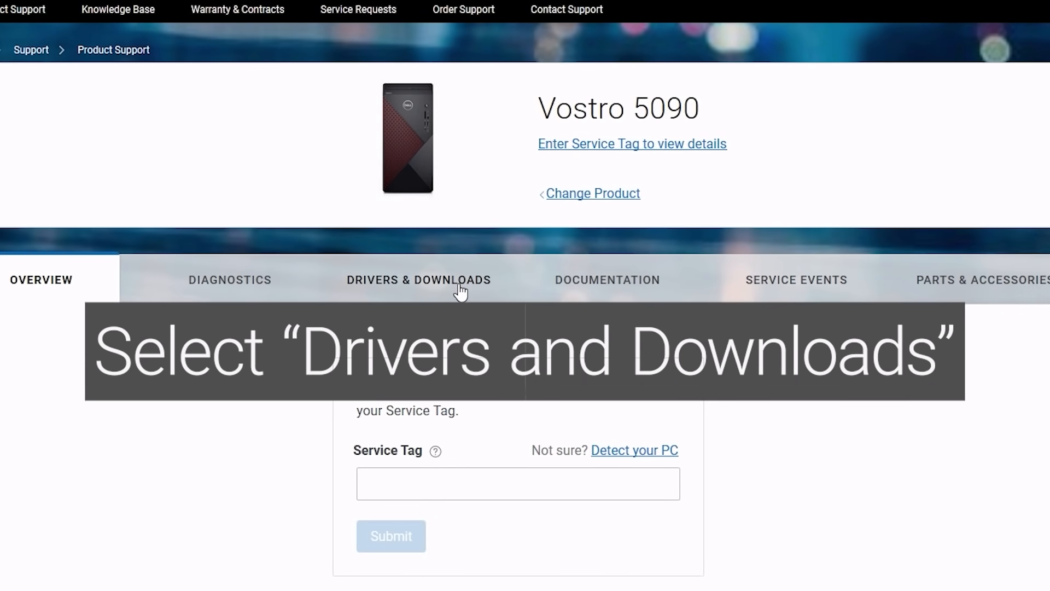
pyautogui.click(419, 280)
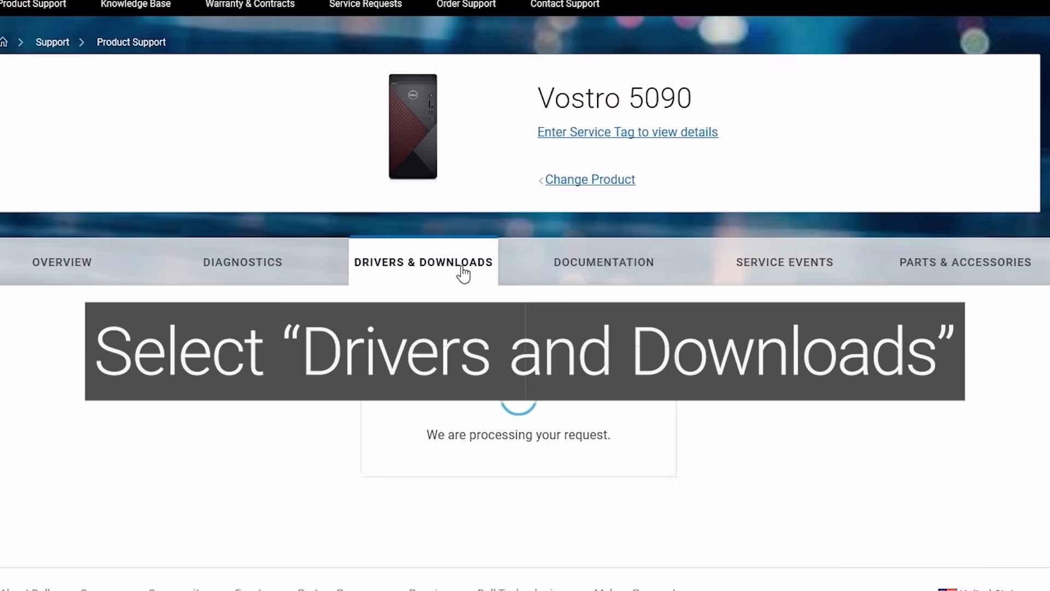
pyautogui.click(423, 262)
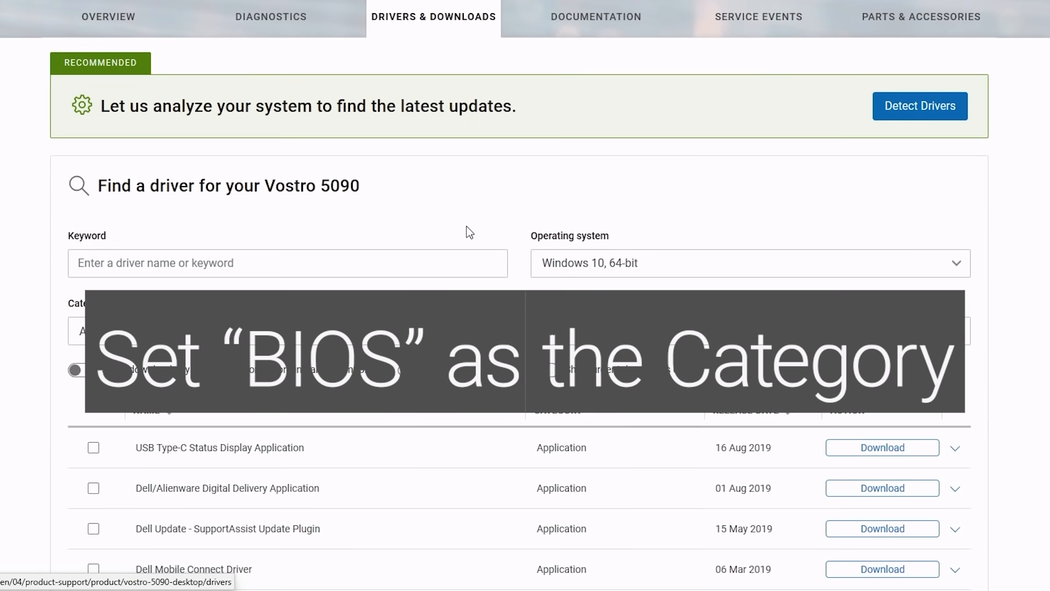
# - Filter the driver list to BIOS and download the Vostro 5090 System BIOS update
pyautogui.scroll(-3)
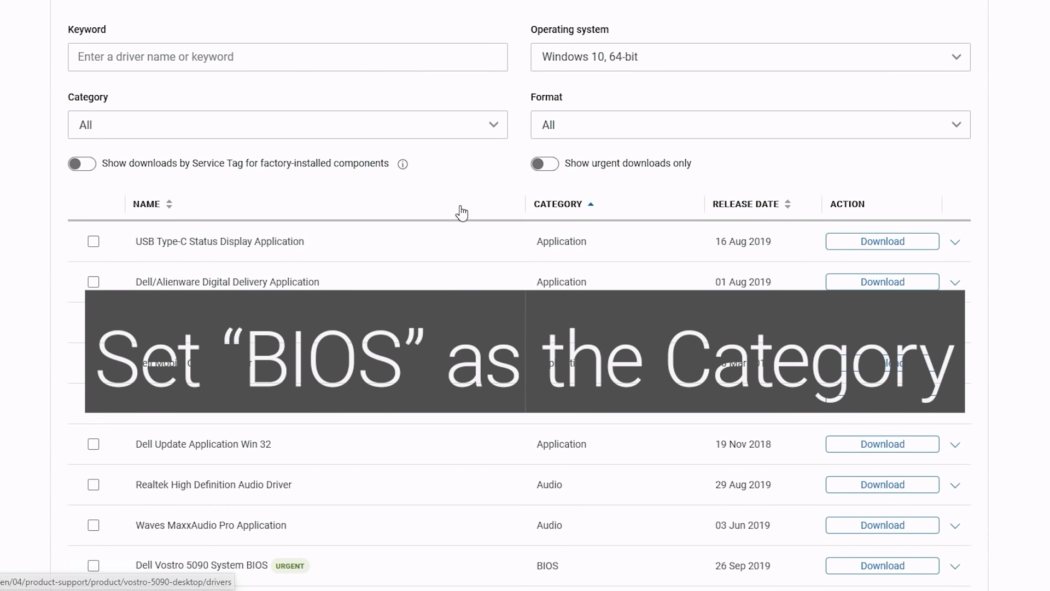
pyautogui.click(287, 125)
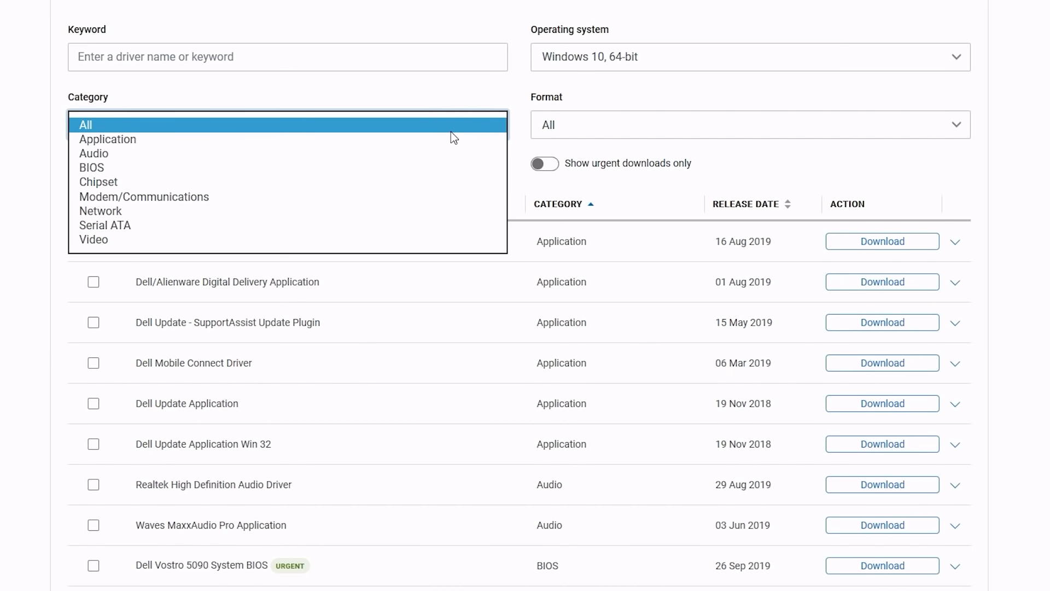
pyautogui.moveTo(398, 167)
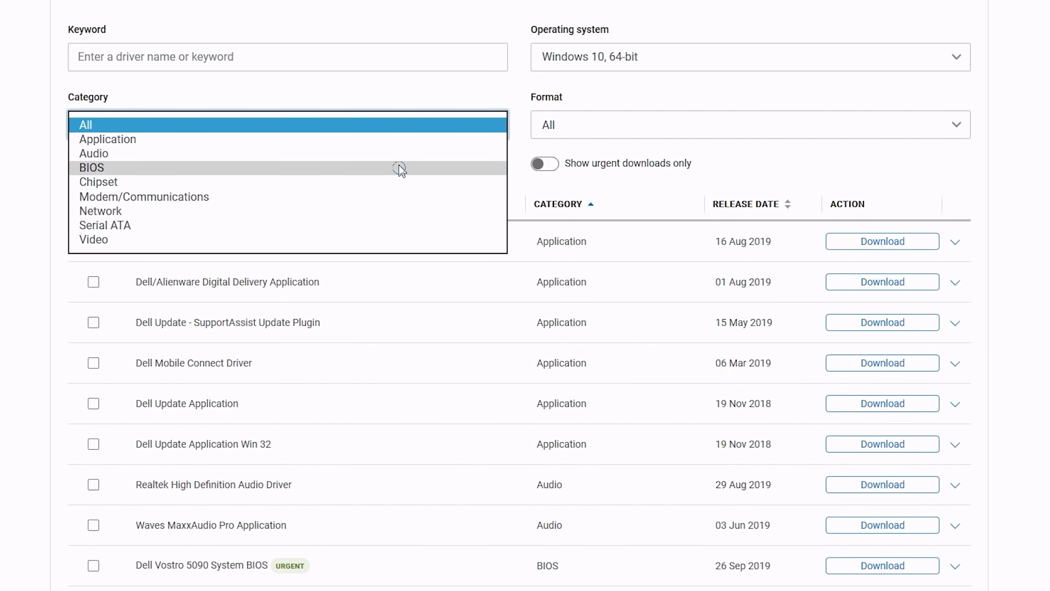
pyautogui.click(90, 167)
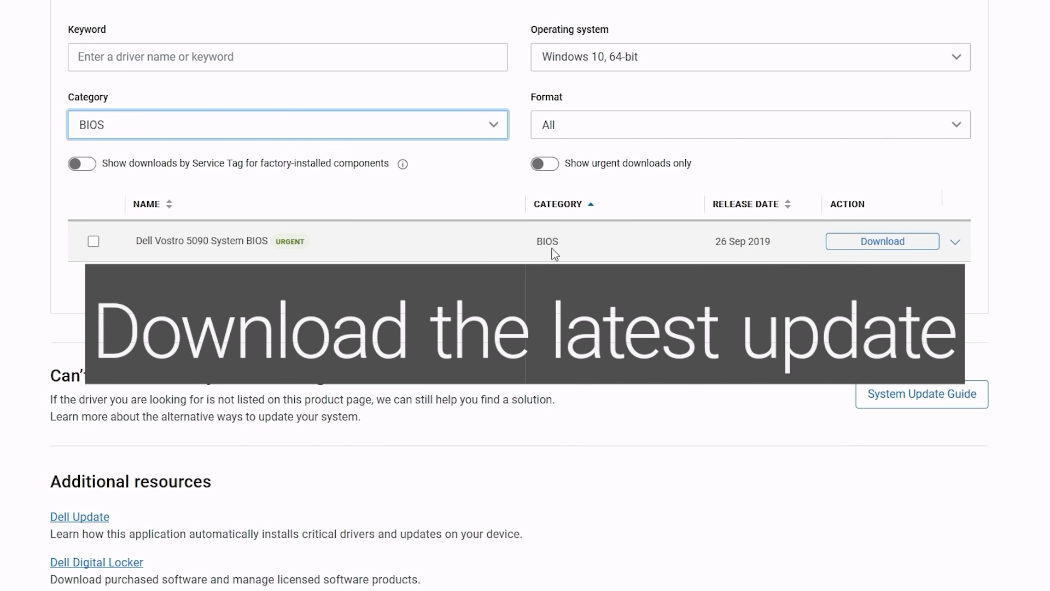
pyautogui.click(882, 242)
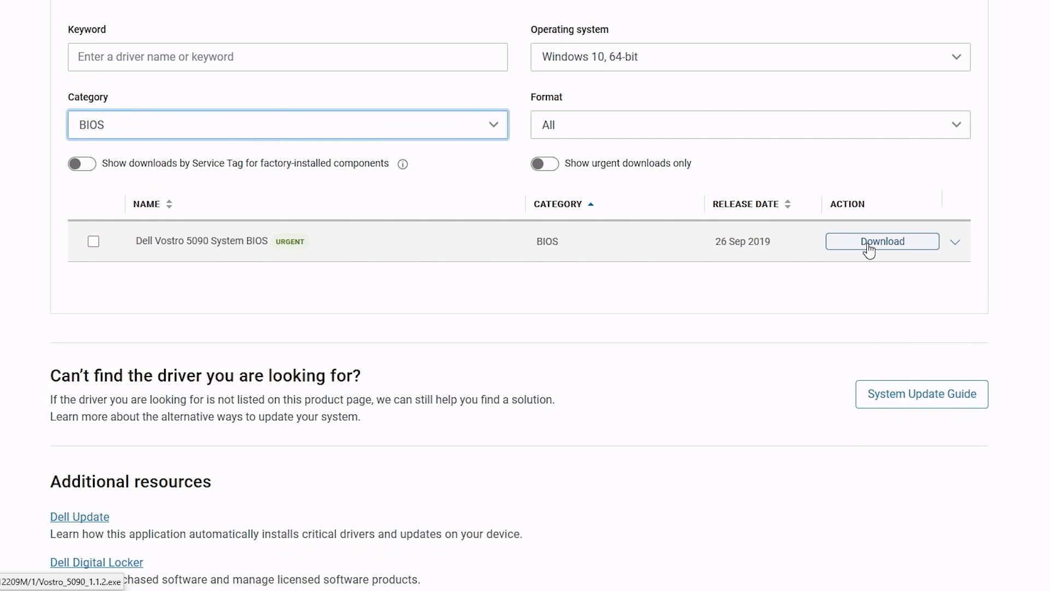
pyautogui.click(881, 241)
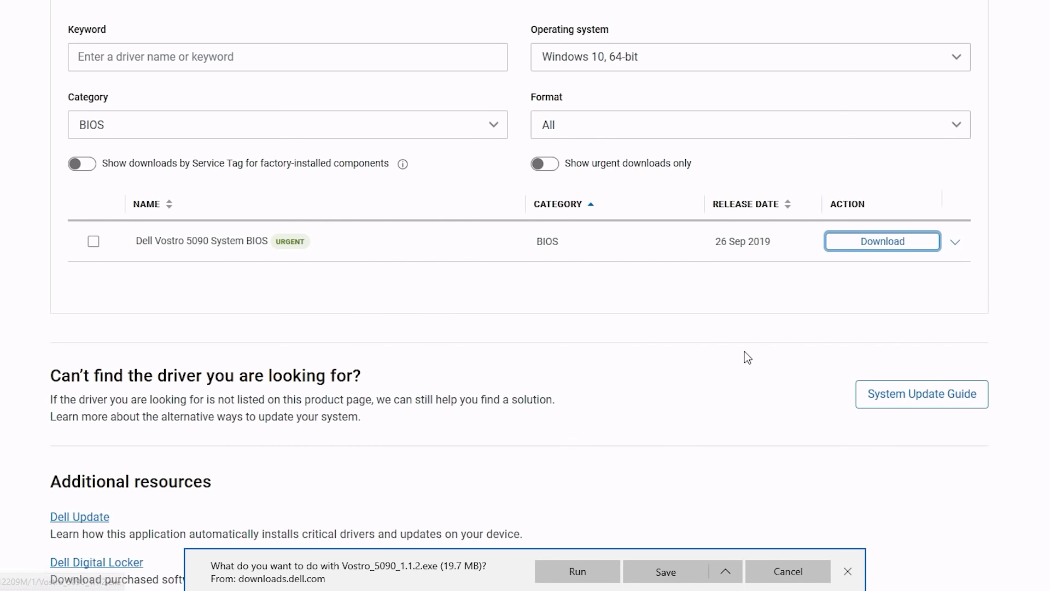
# - Run the downloaded BIOS file, start and confirm the update, then restart
pyautogui.click(576, 571)
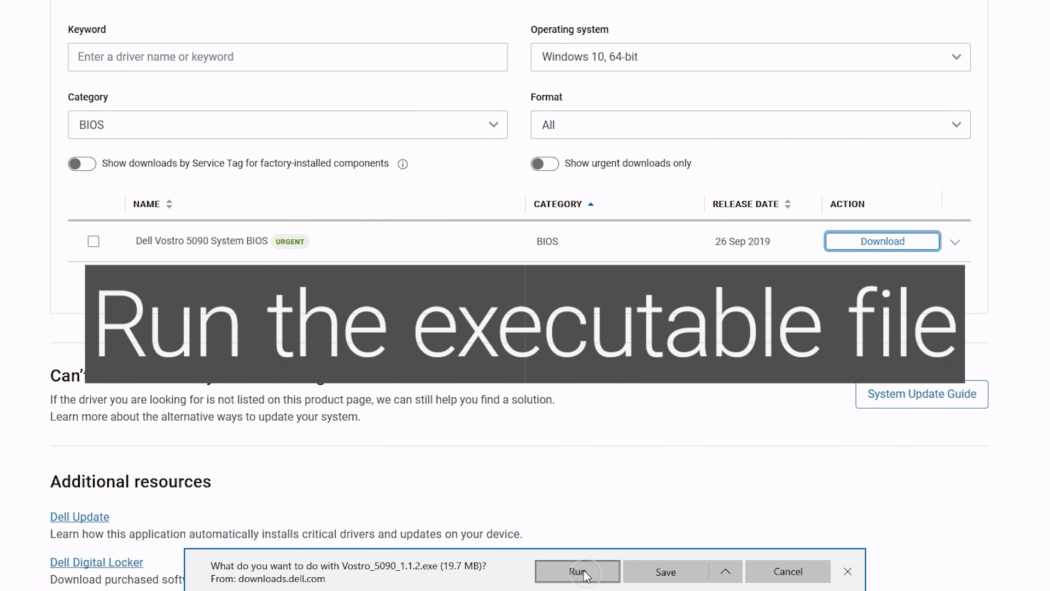
pyautogui.click(576, 571)
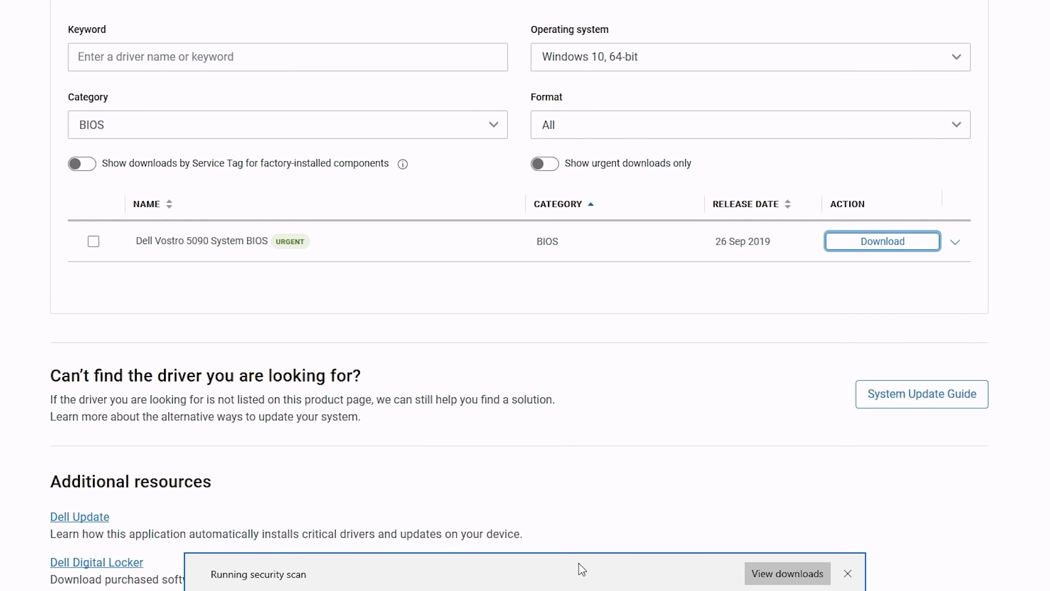
pyautogui.moveTo(611, 444)
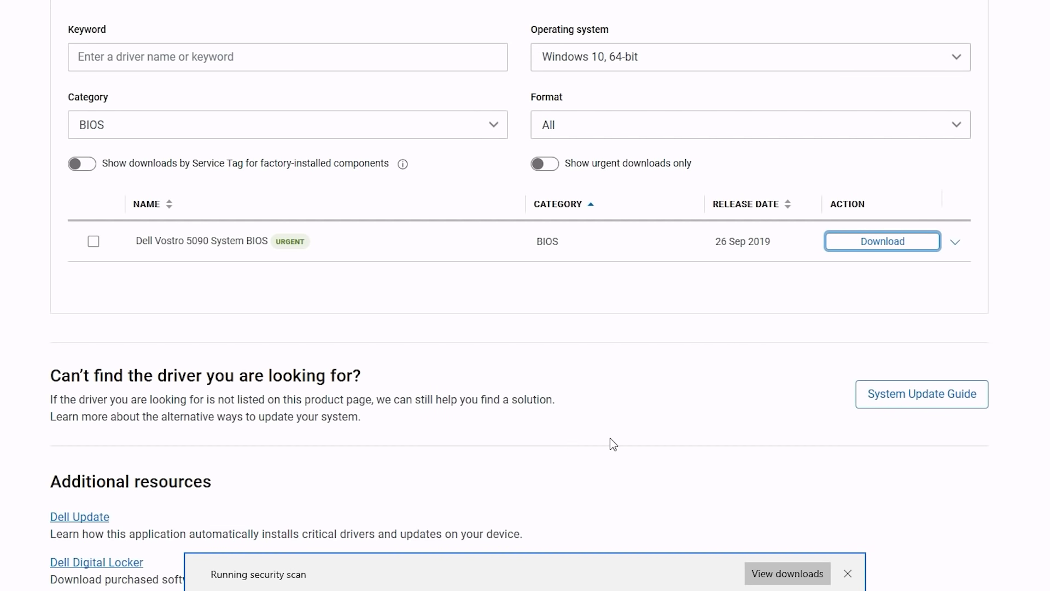
pyautogui.click(881, 241)
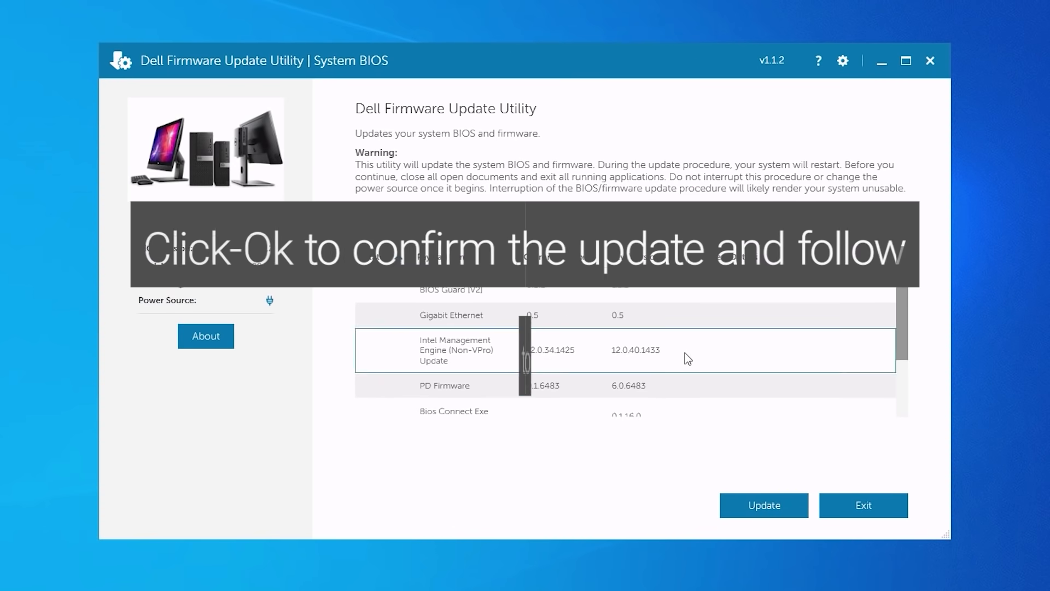
pyautogui.click(762, 504)
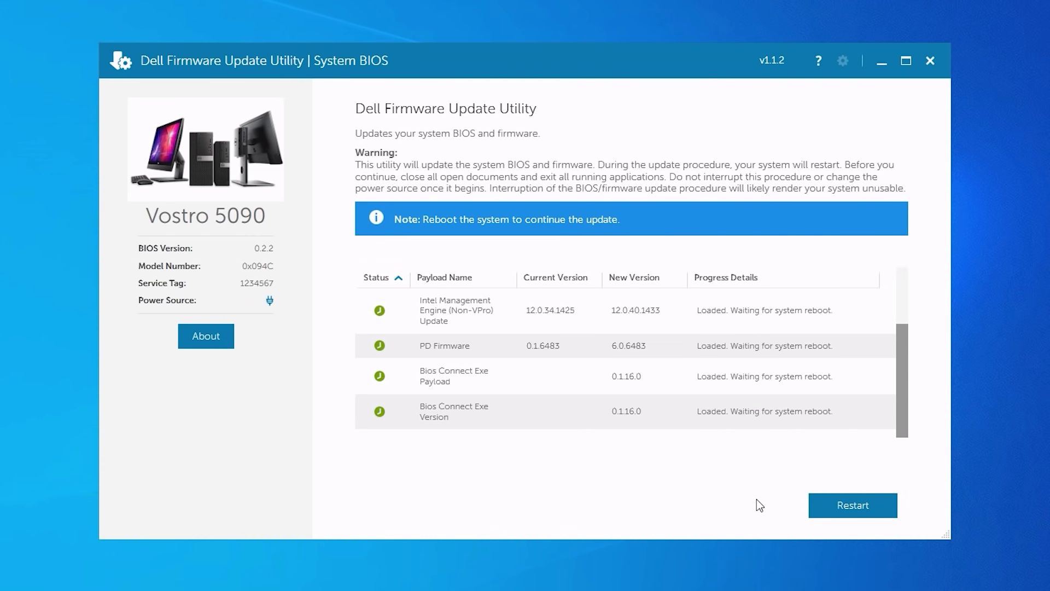
pyautogui.click(852, 505)
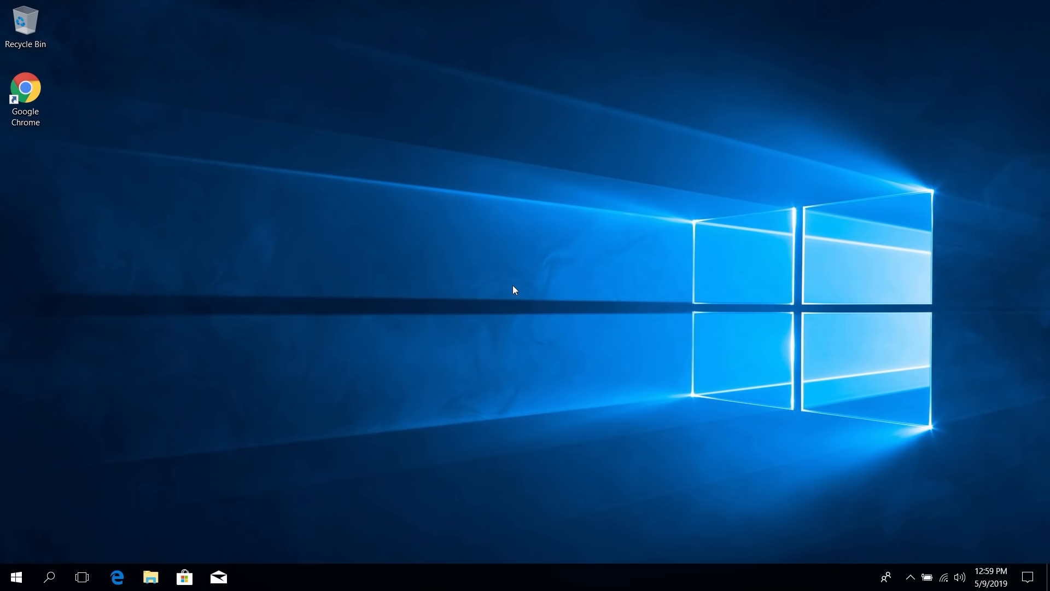
# - Launch SupportAssist, run the available-updates check, and install the driver updates found
pyautogui.click(13, 576)
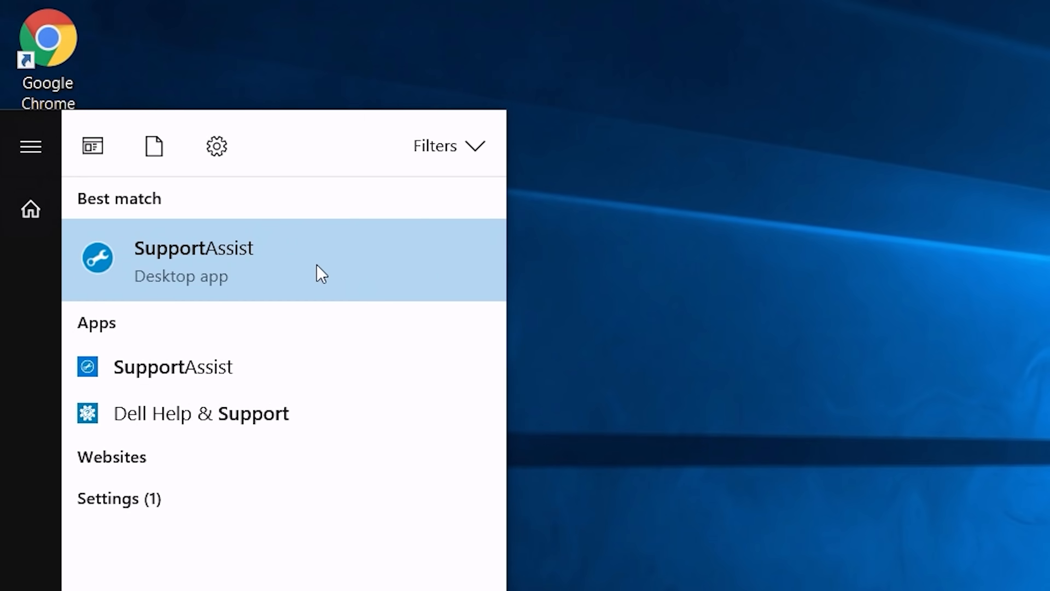
pyautogui.click(193, 260)
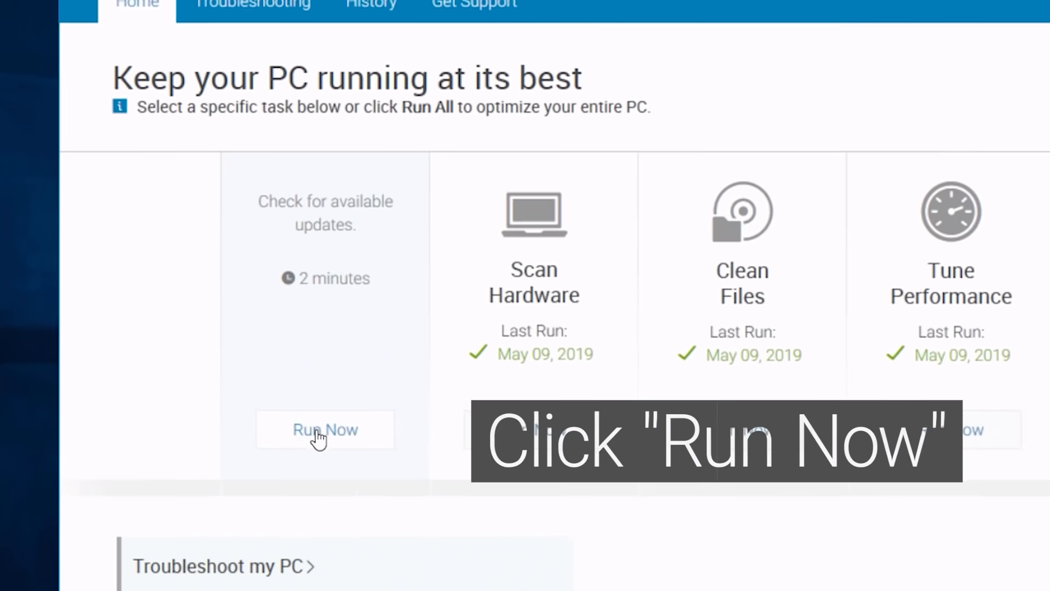
pyautogui.click(325, 429)
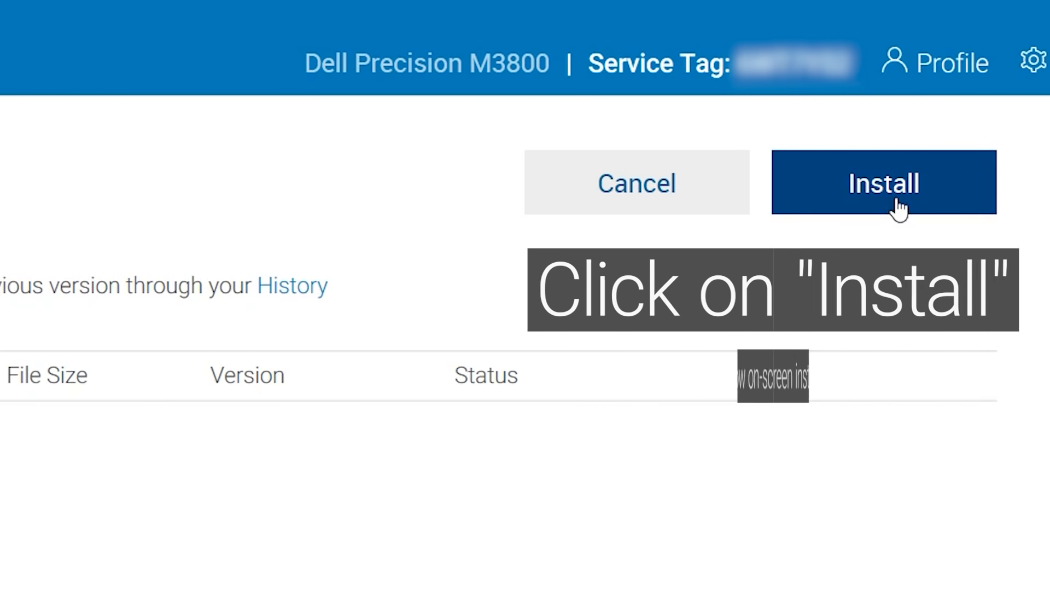
pyautogui.click(883, 182)
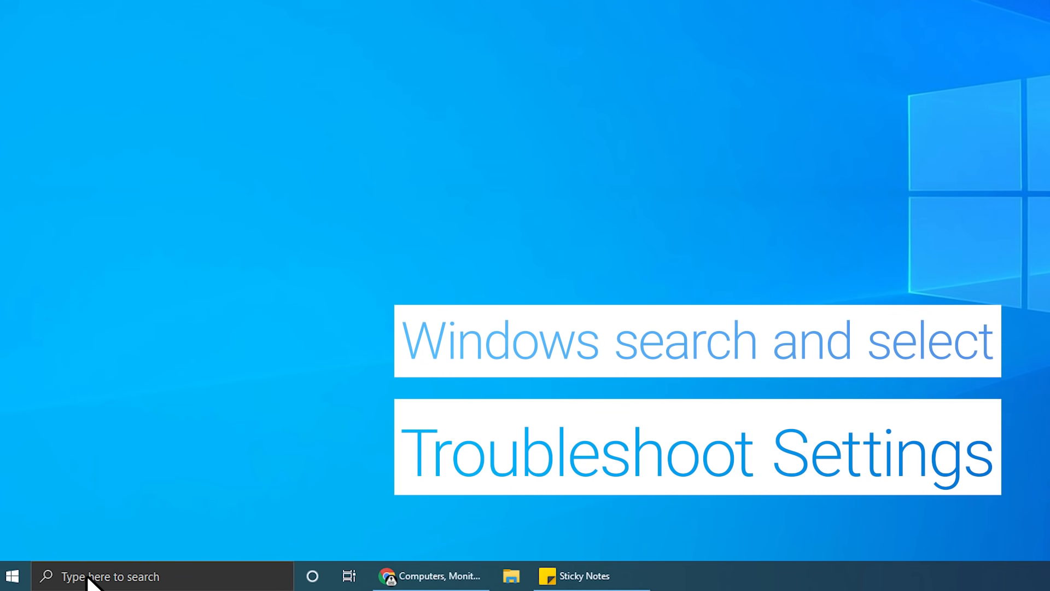
# - Open Troubleshoot settings and run the Bluetooth troubleshooter from Additional troubleshooters
pyautogui.write('troubleshoot settings')
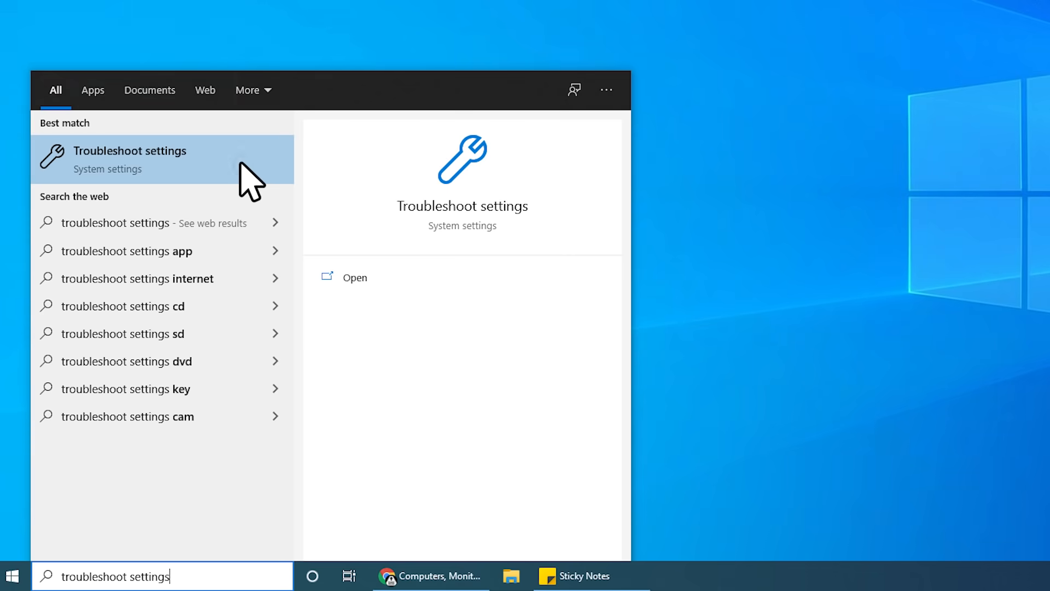
pyautogui.click(131, 158)
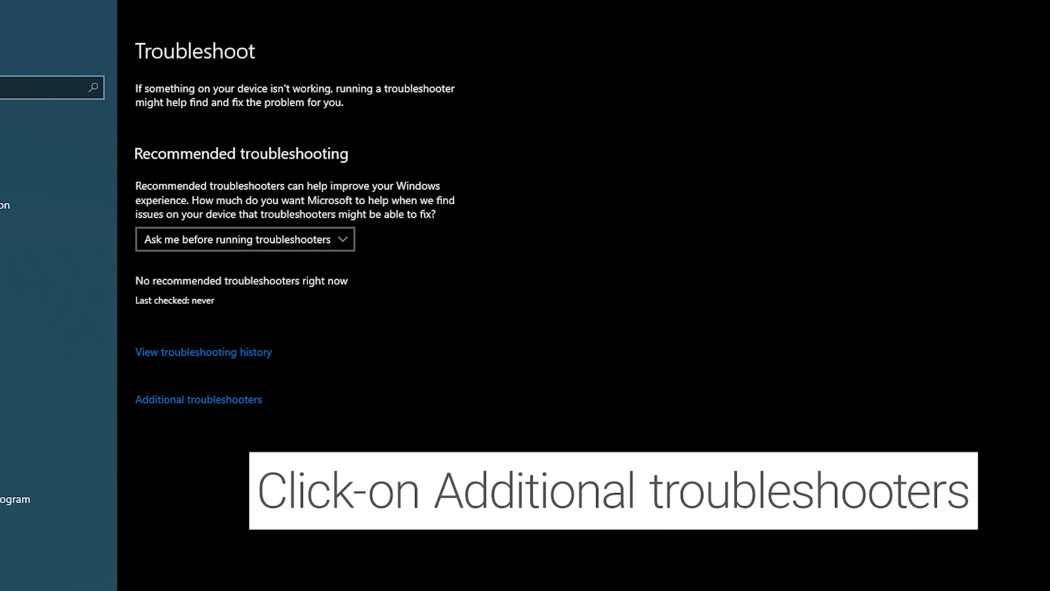
pyautogui.click(198, 399)
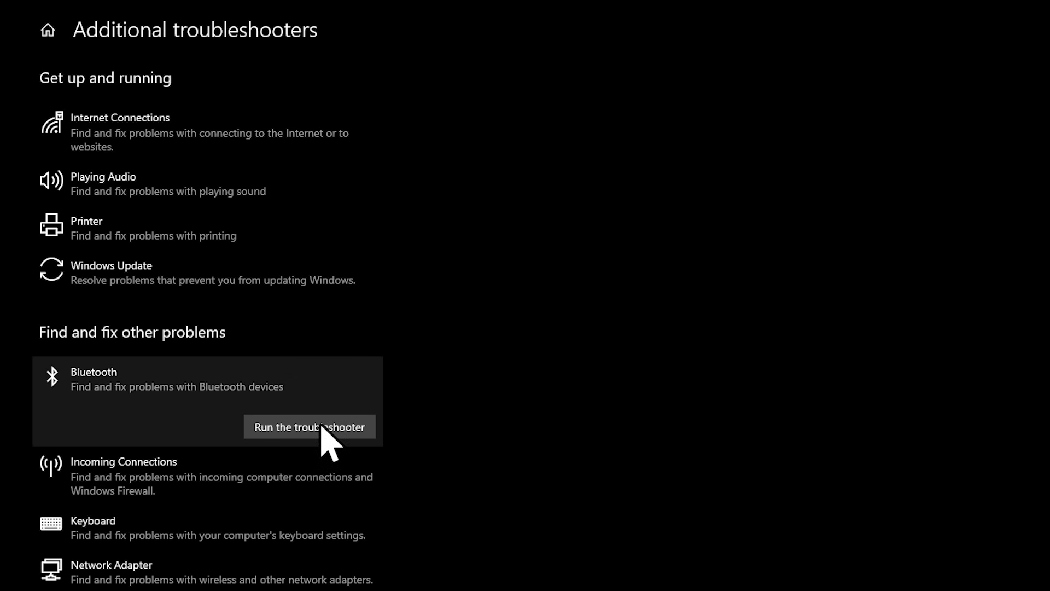
pyautogui.click(308, 426)
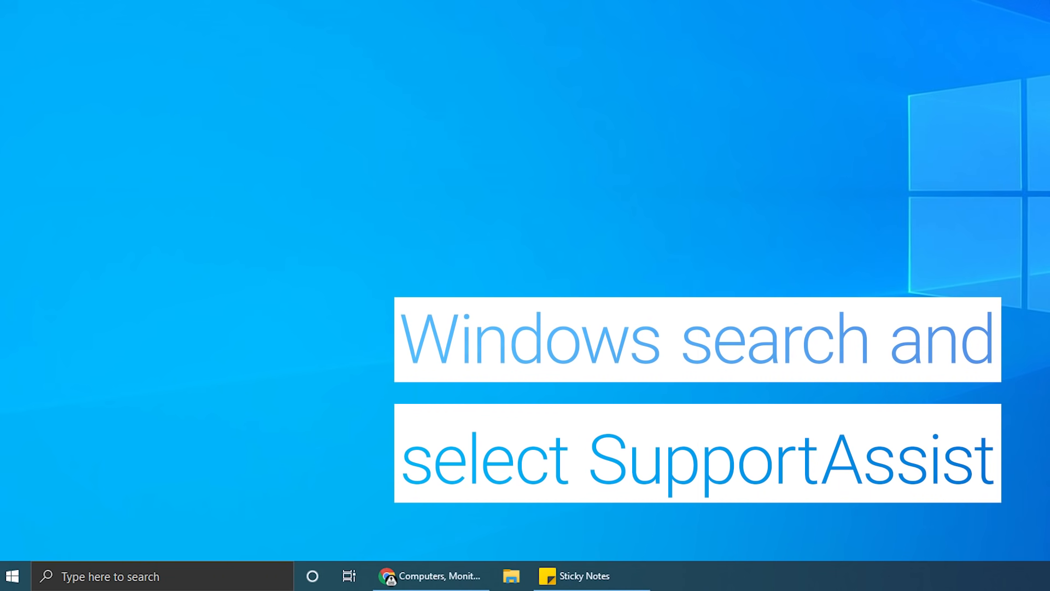
# - In SupportAssist Troubleshooting, run the Bluetooth Device hardware test and close its passed result
pyautogui.write('supportassist')
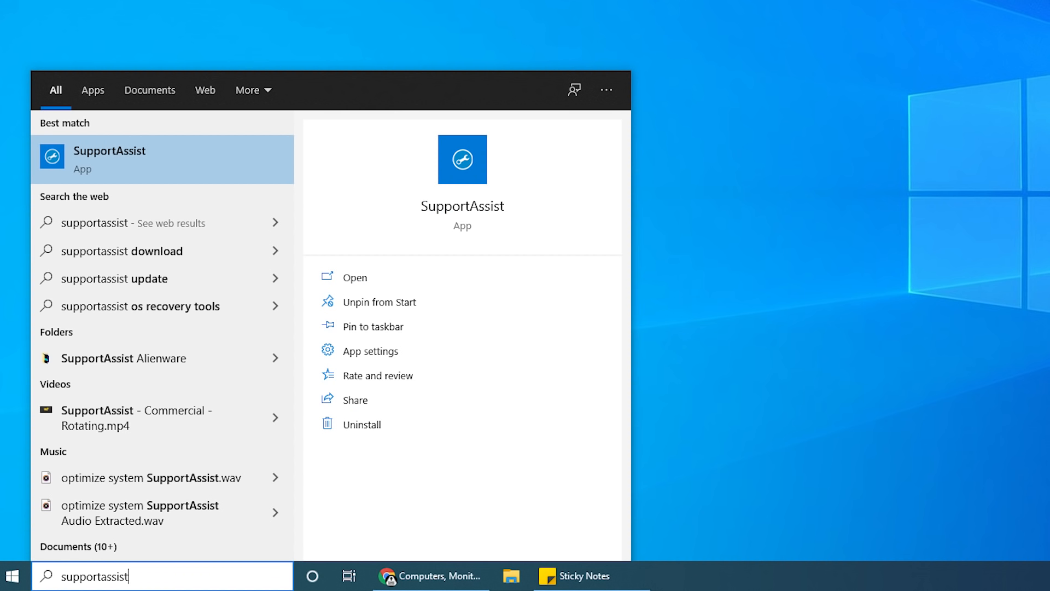
pyautogui.click(110, 158)
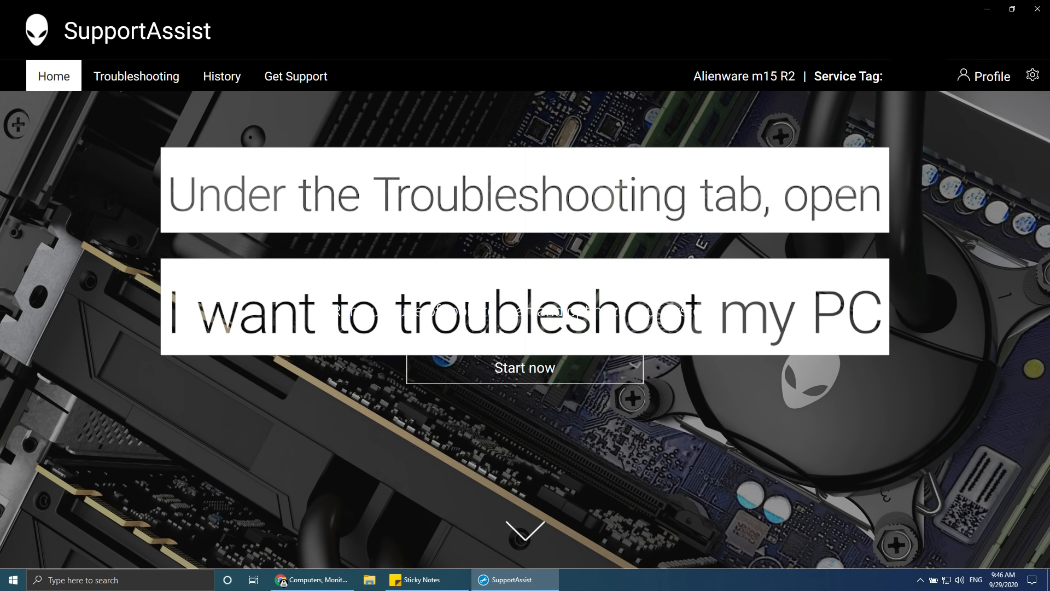
pyautogui.click(137, 75)
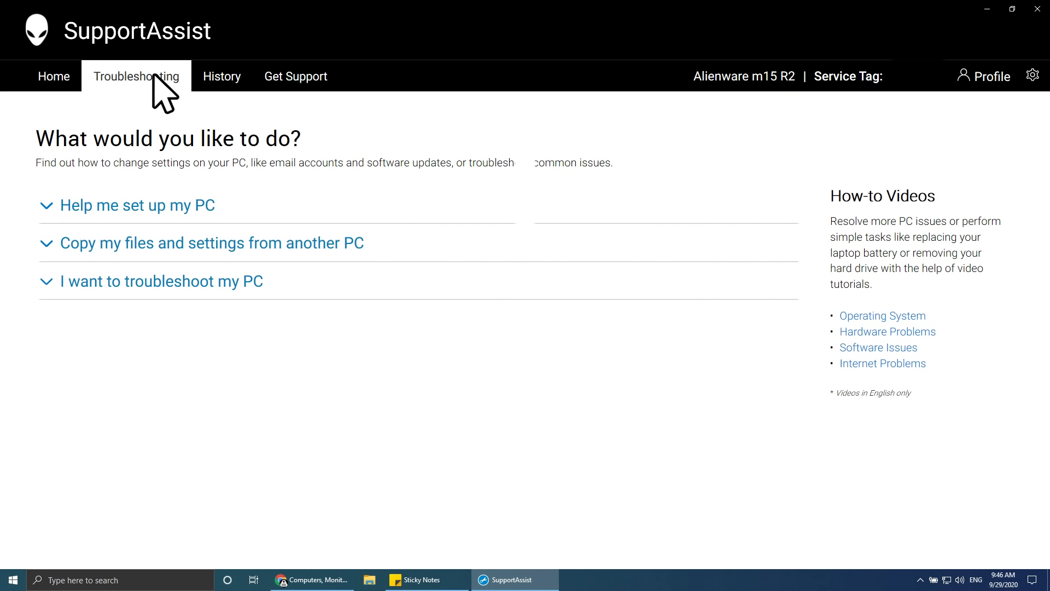
pyautogui.click(161, 280)
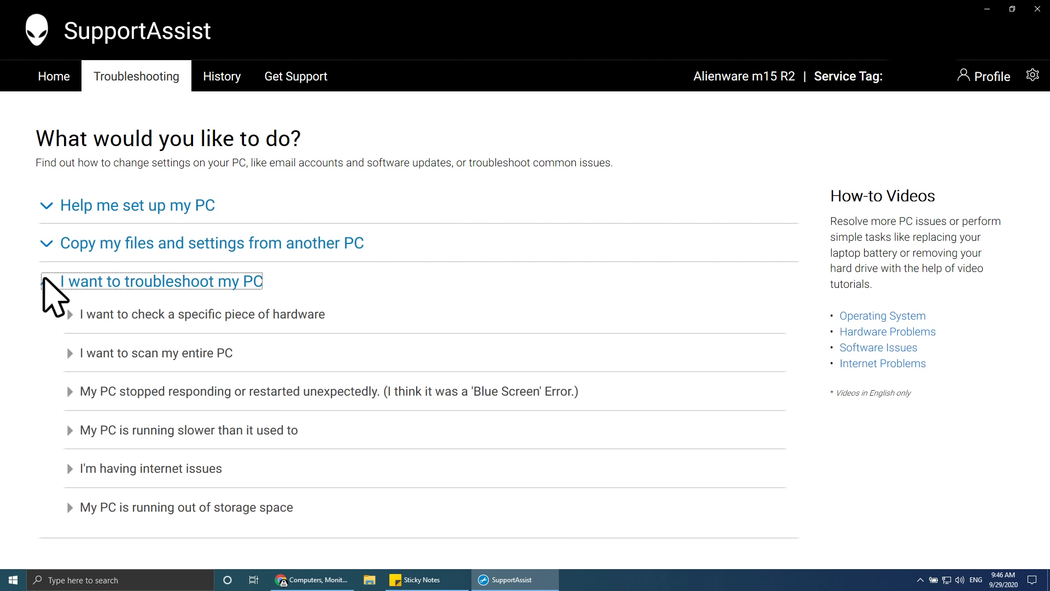
pyautogui.click(162, 281)
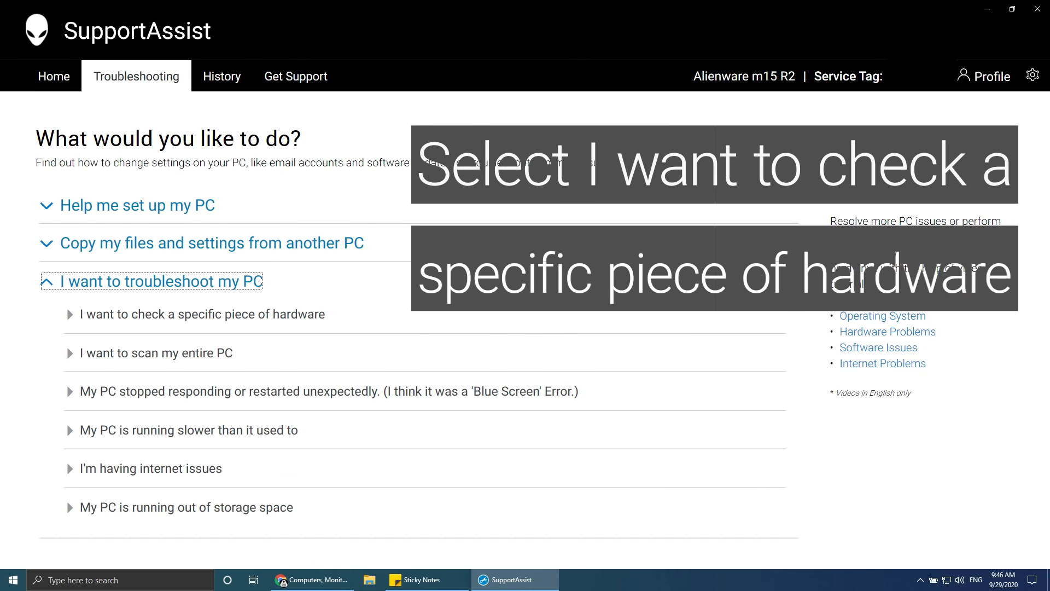
pyautogui.moveTo(266, 333)
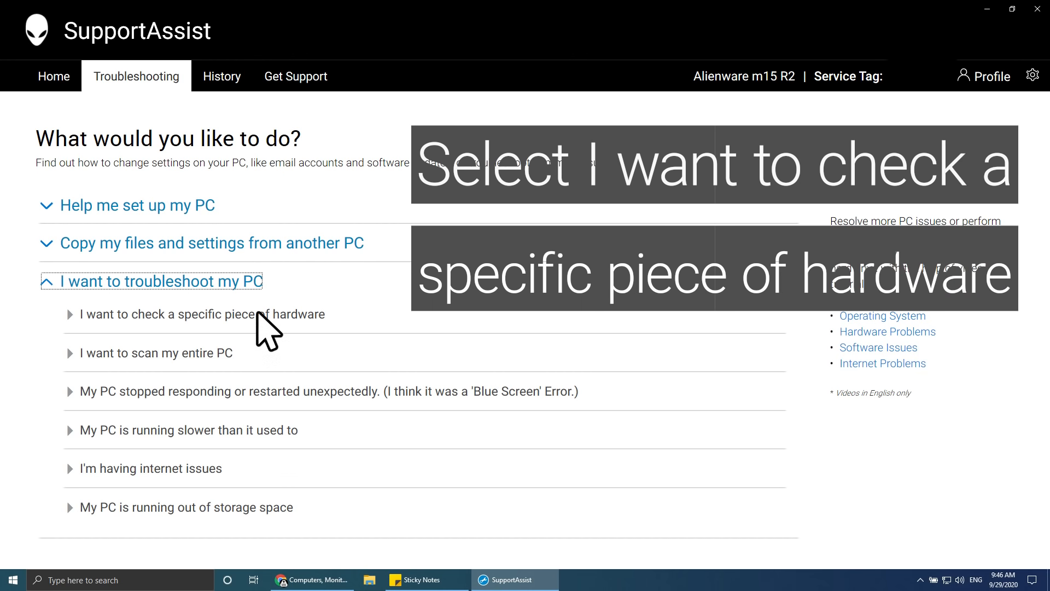
pyautogui.click(201, 313)
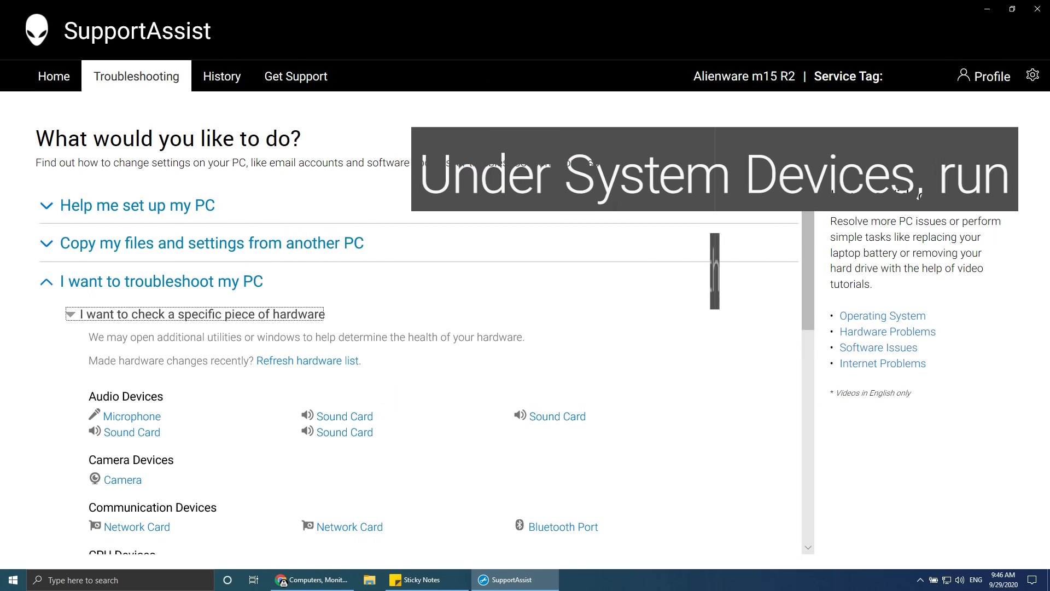
pyautogui.scroll(-3)
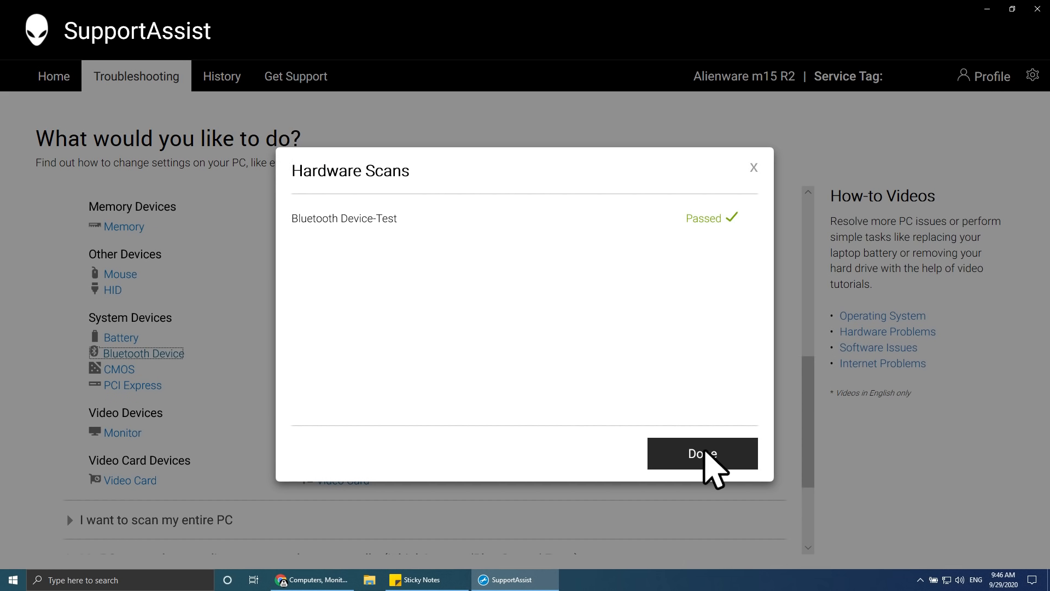
pyautogui.click(701, 453)
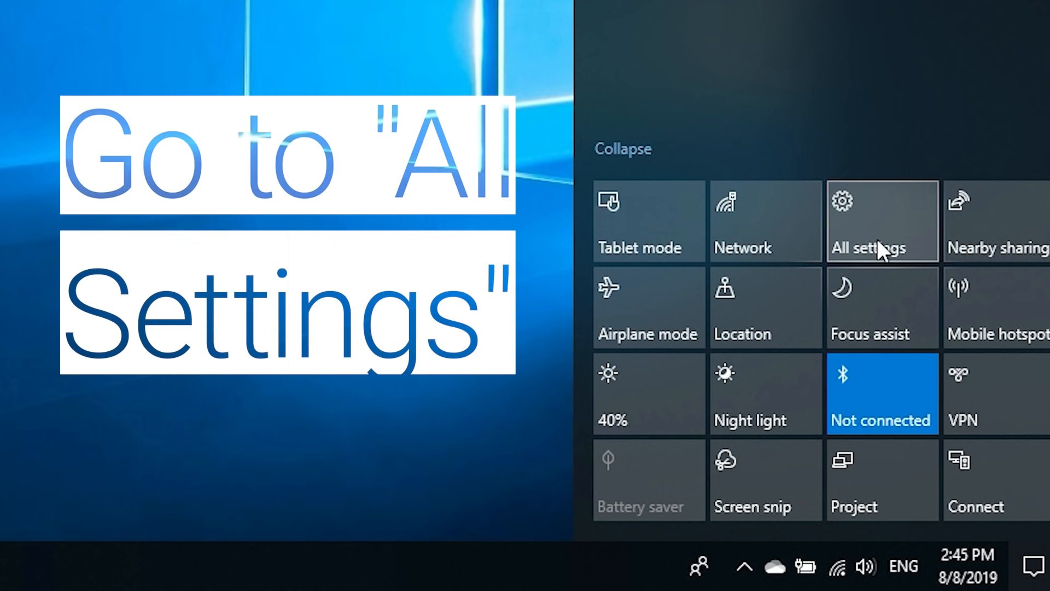
# - Go to All settings > Update & Security and run Check for updates
pyautogui.click(881, 221)
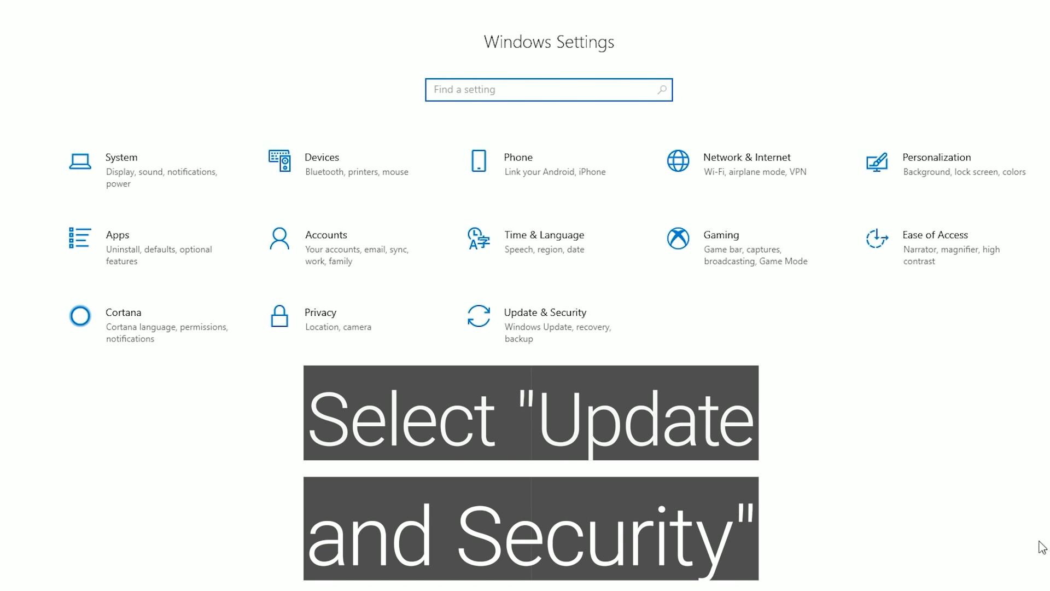
pyautogui.click(545, 312)
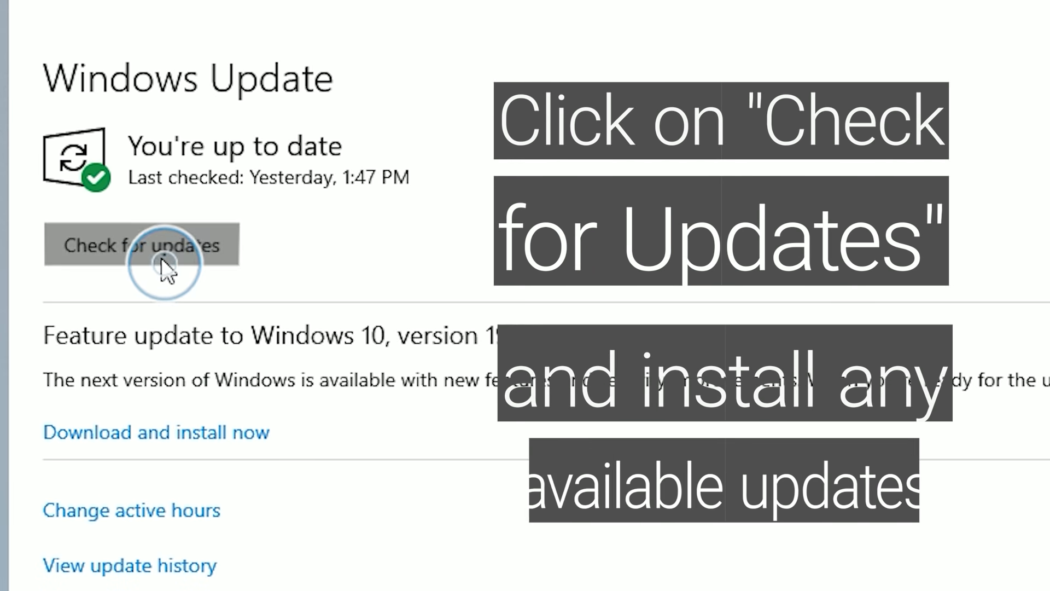
pyautogui.click(142, 245)
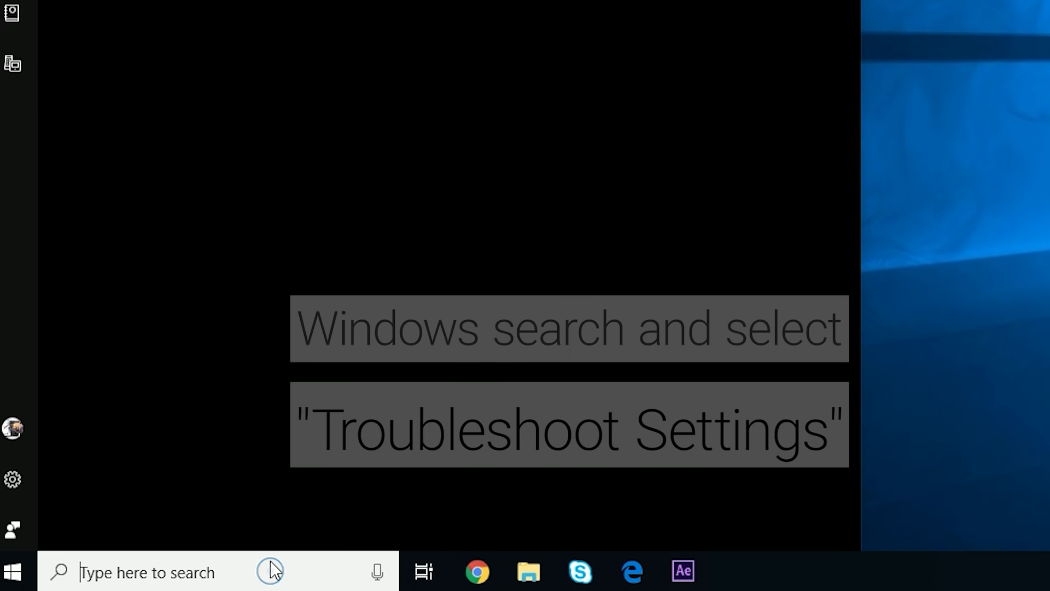
# - Search Troubleshoot settings, then select and run the Windows Update troubleshooter
pyautogui.write('Trou')
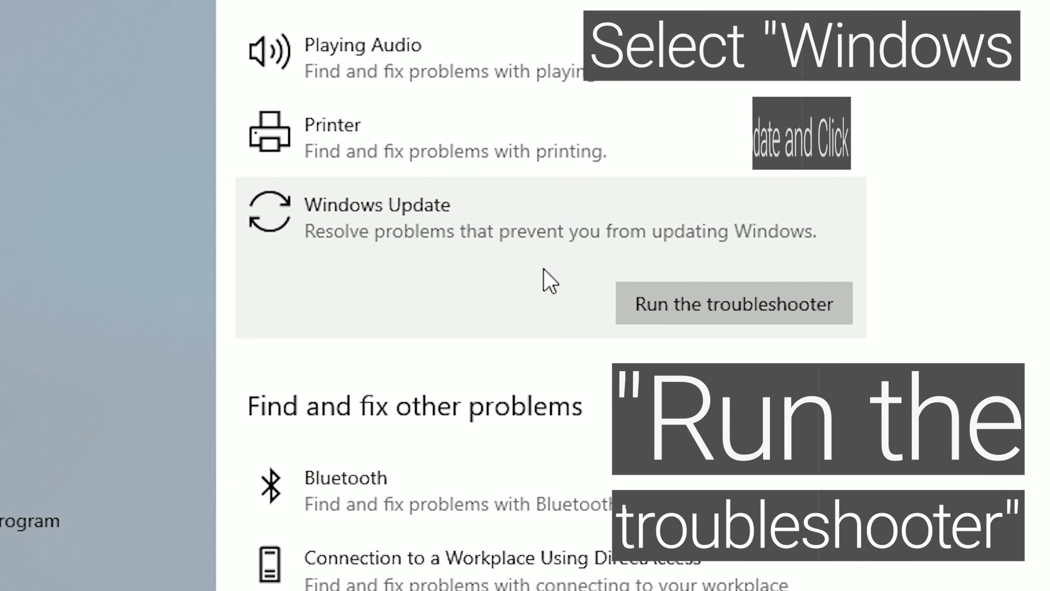
pyautogui.click(733, 302)
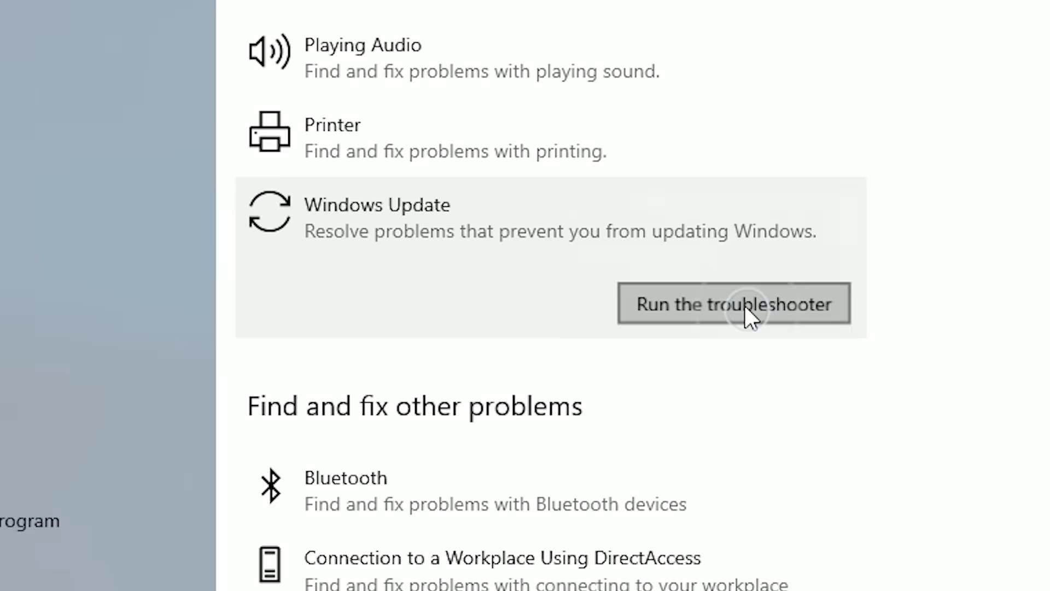
pyautogui.click(734, 304)
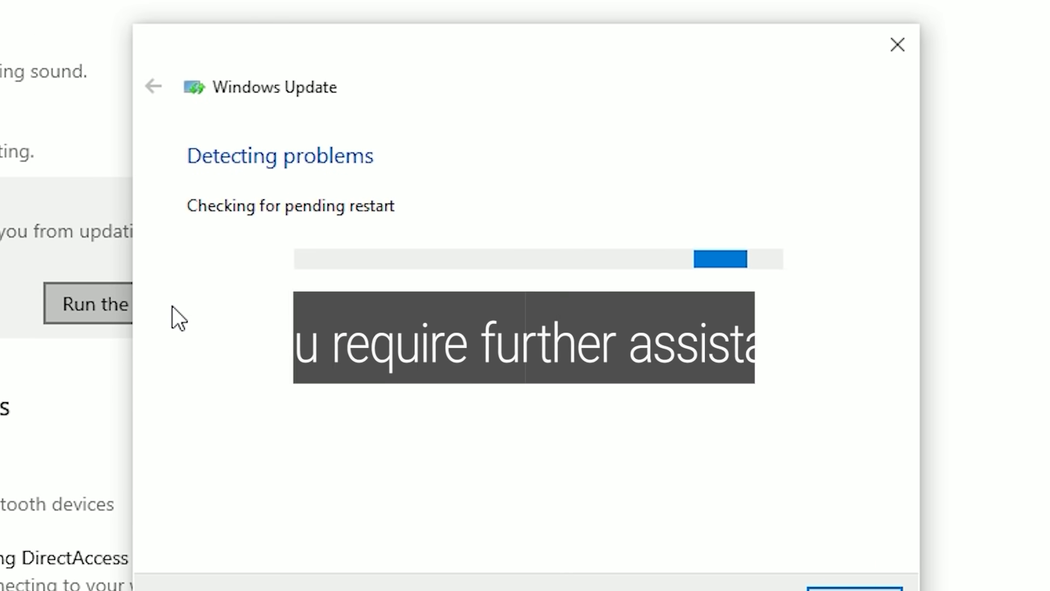